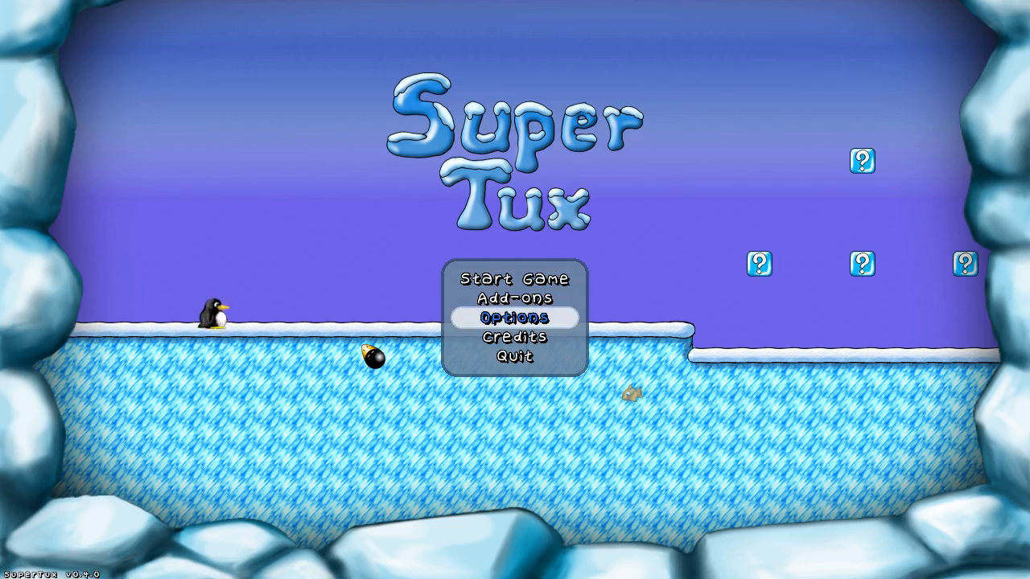
- Enter SuperTux Story Mode from the title screen's Start Game choices
click(515, 280)
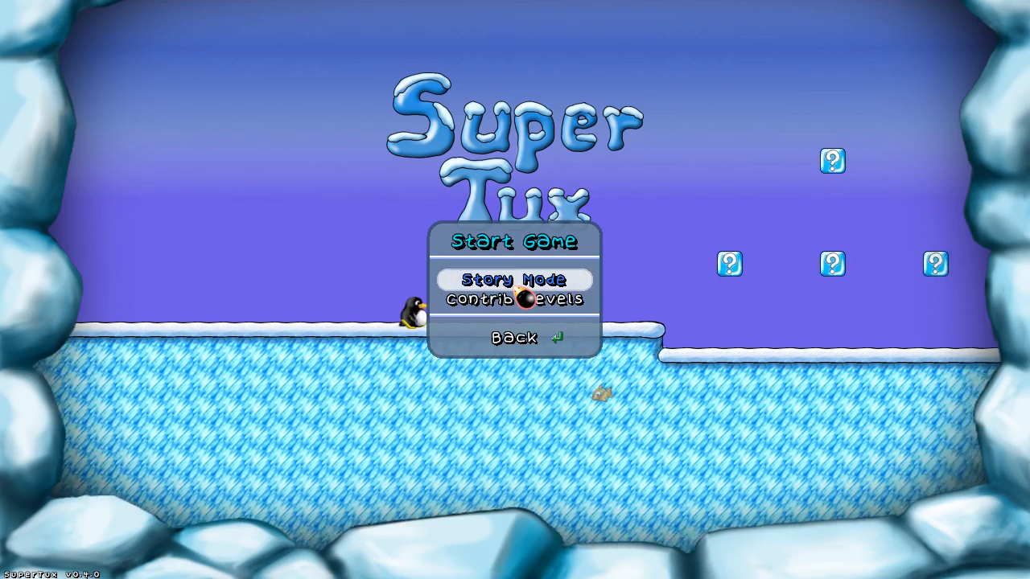
click(518, 280)
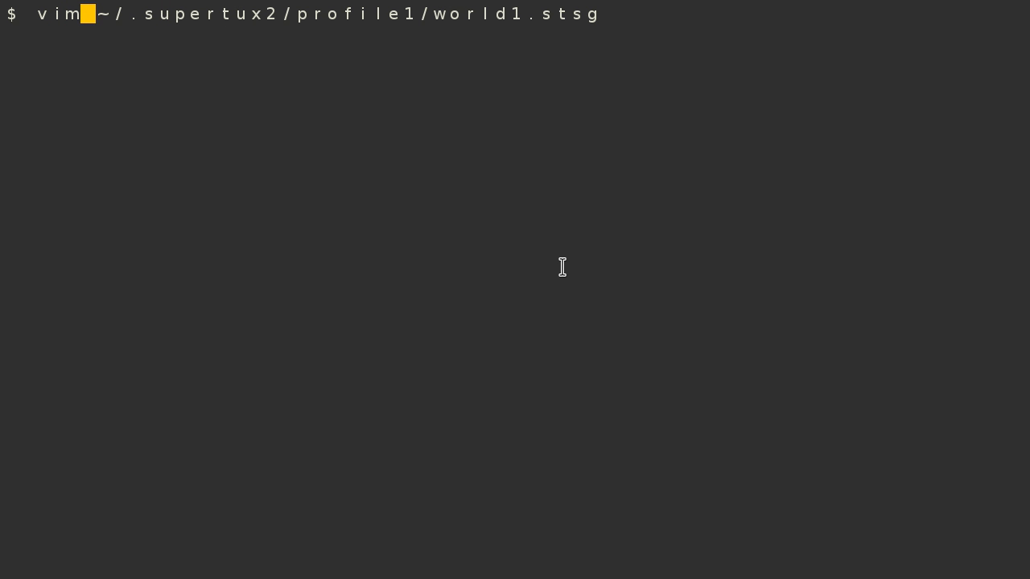
key(Right)
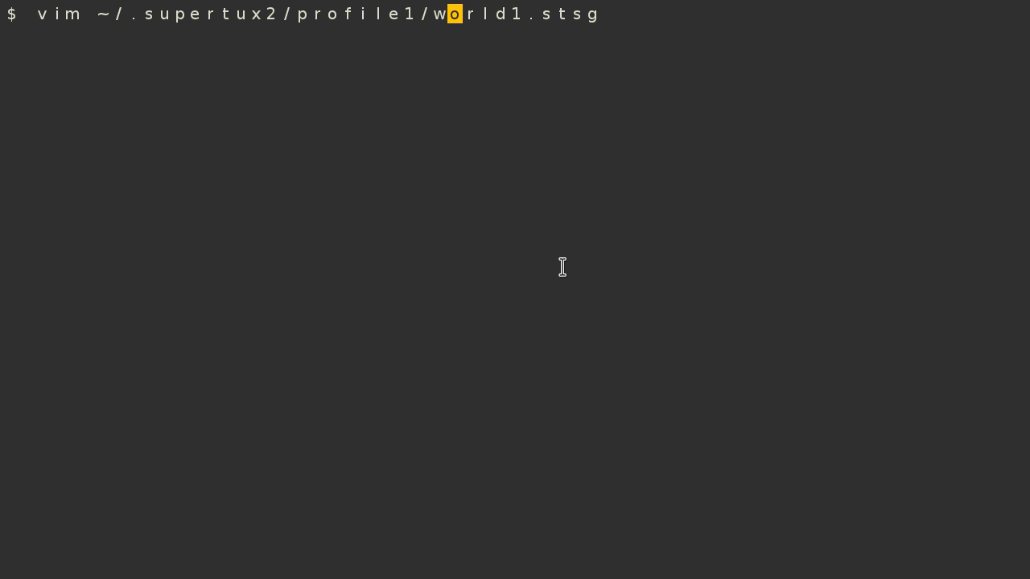
key(End)
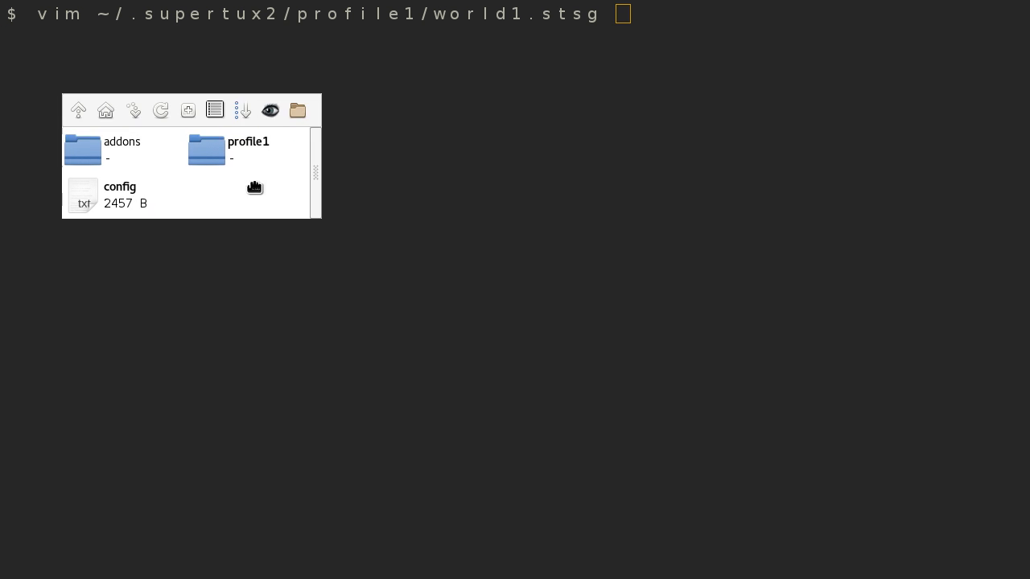
- Browse into the profile1 folder and bring up options for world1.stsg
click(214, 111)
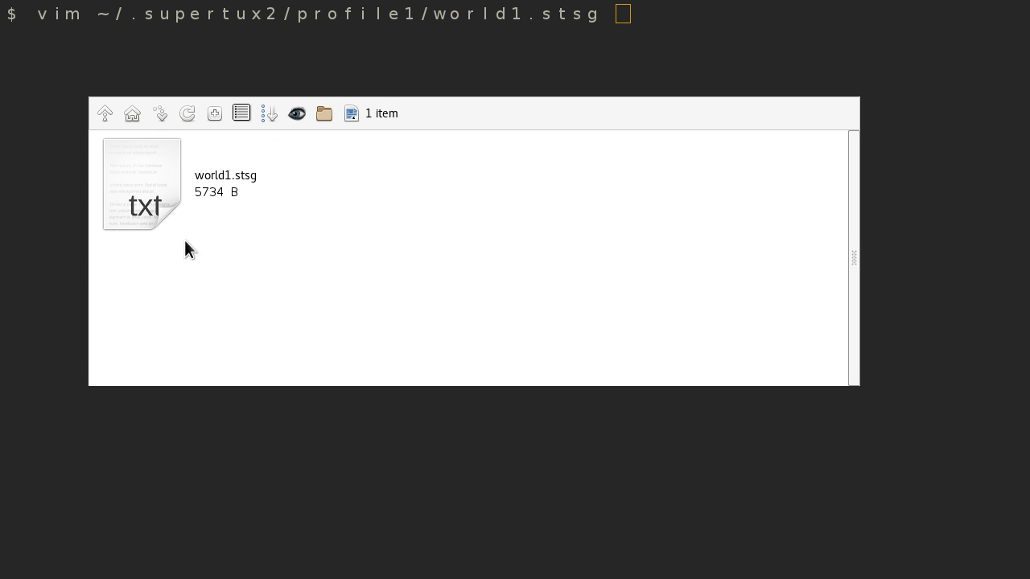
right_click(141, 185)
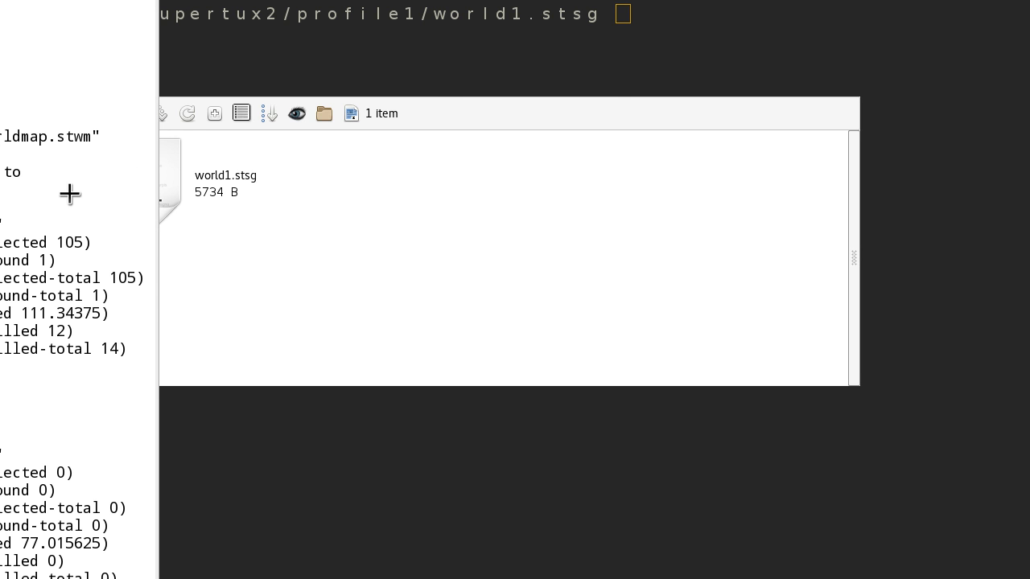
- Load world1.stsg as text and search it for 'solved', highlighting all 30 matches
double_click(226, 183)
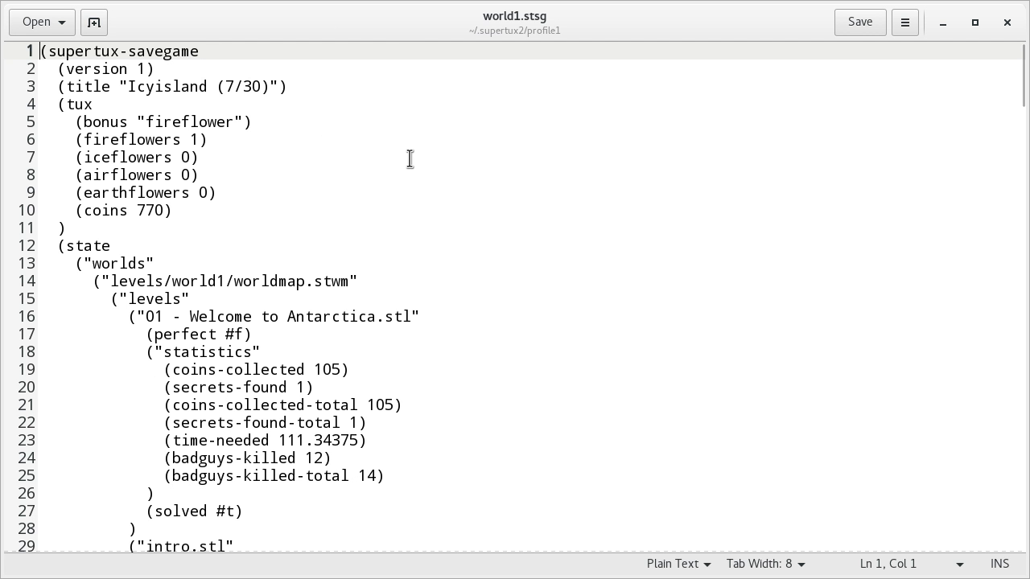
key(ctrl+f)
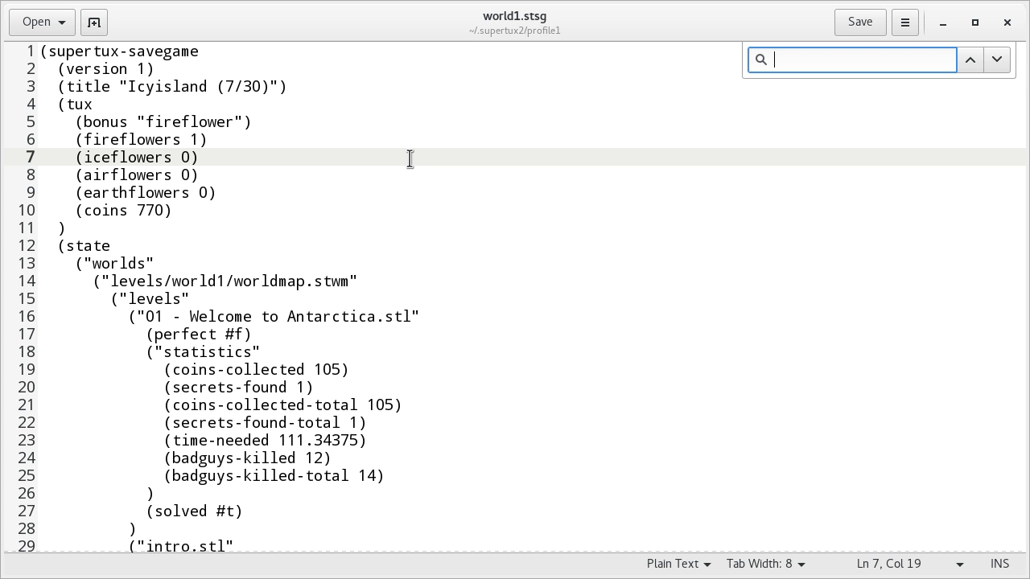
text(solved)
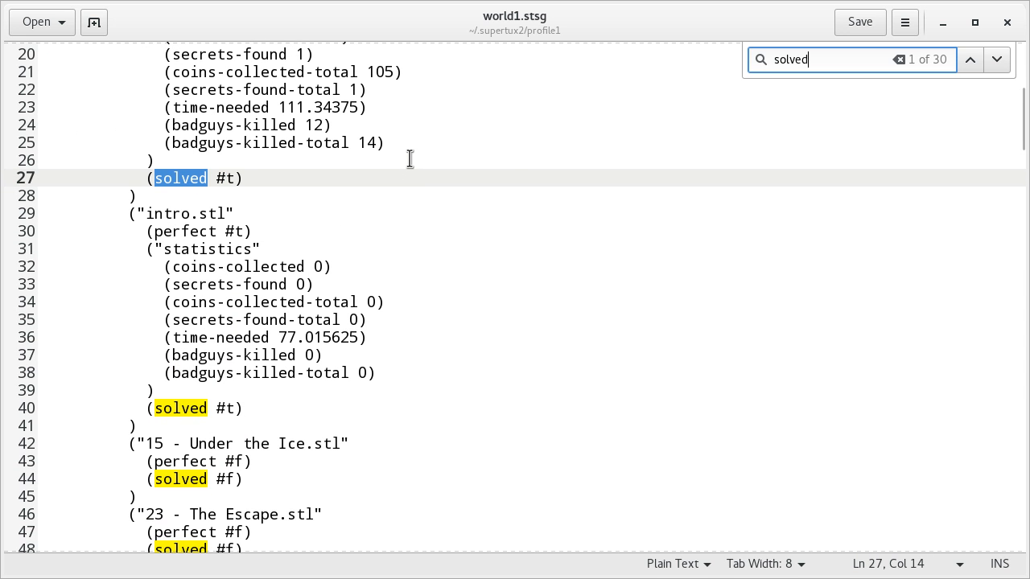
mouse_move(576, 138)
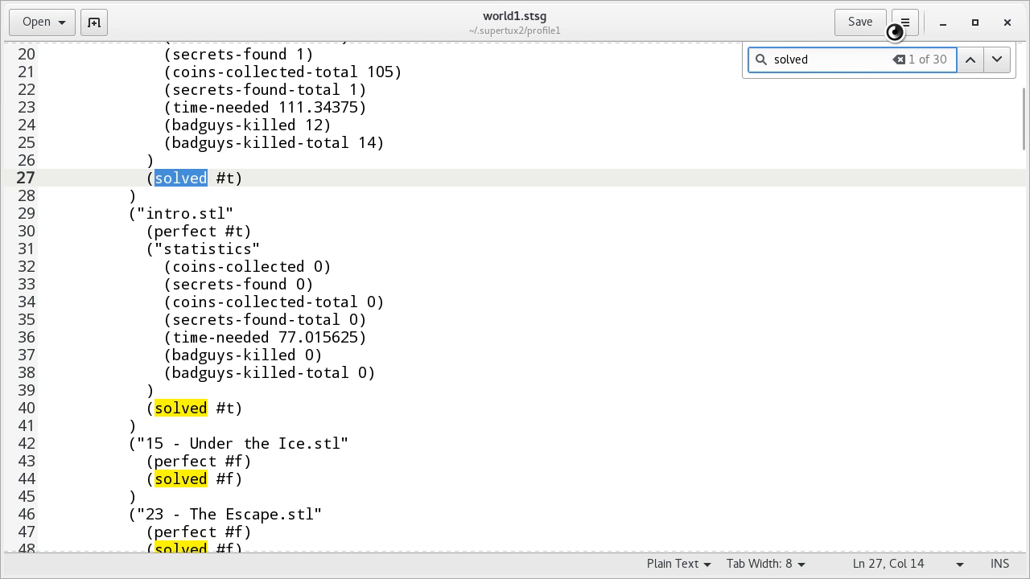
click(905, 23)
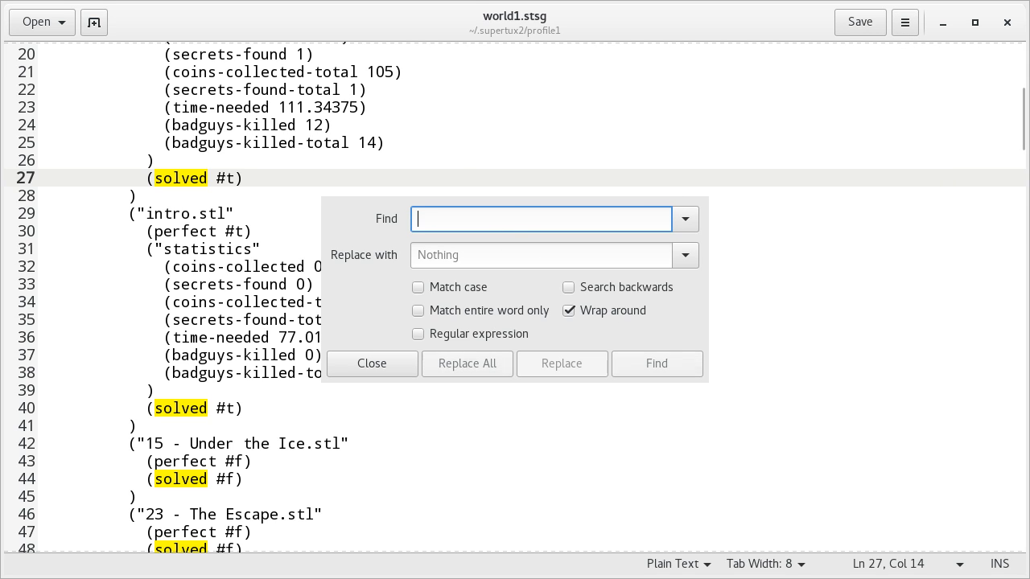
- Replace all 23 'solved #f' entries with 'solved #t', save world1.stsg and close gedit
text(solved #f)
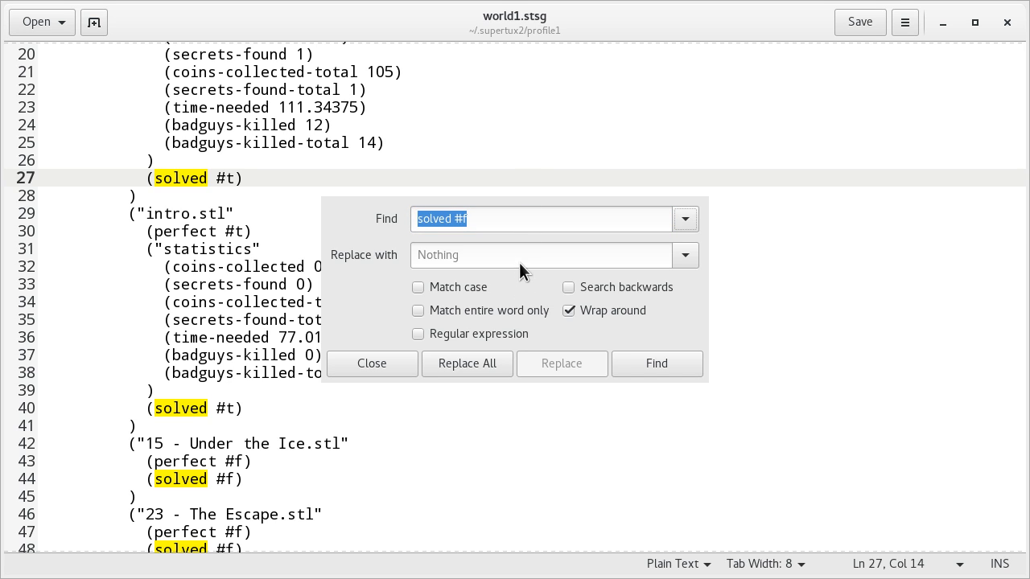
text(solved #t)
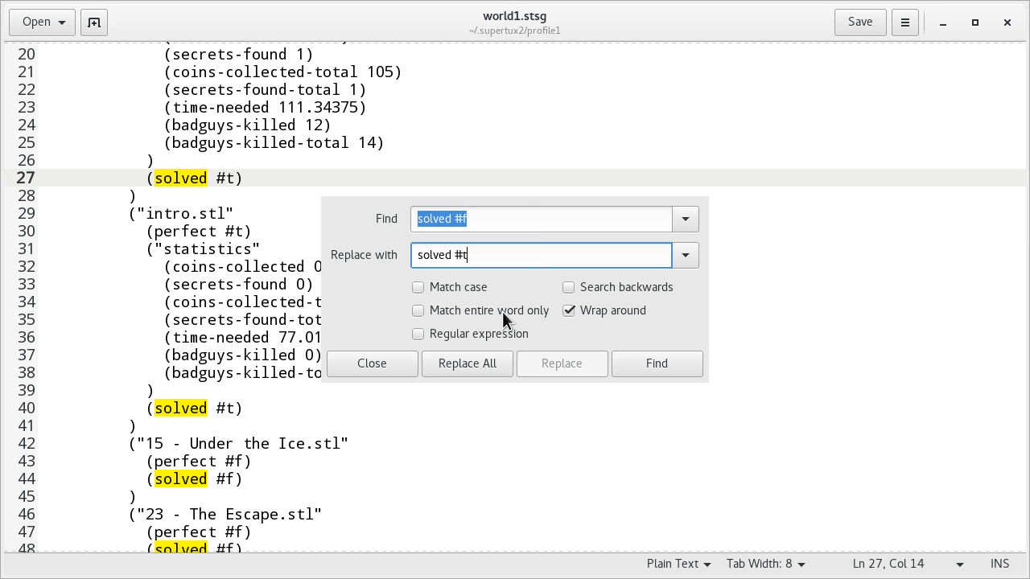
click(467, 364)
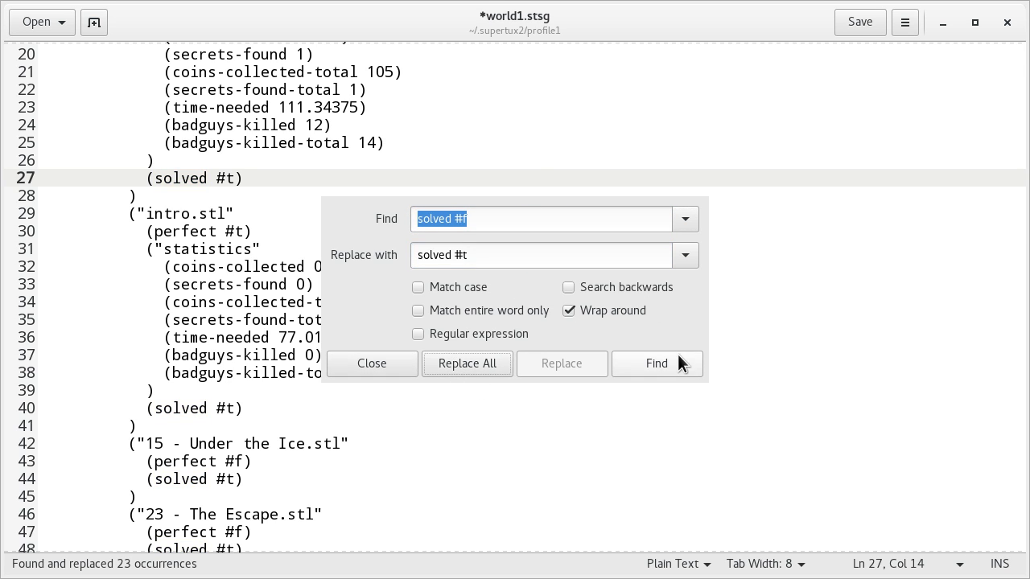
click(370, 363)
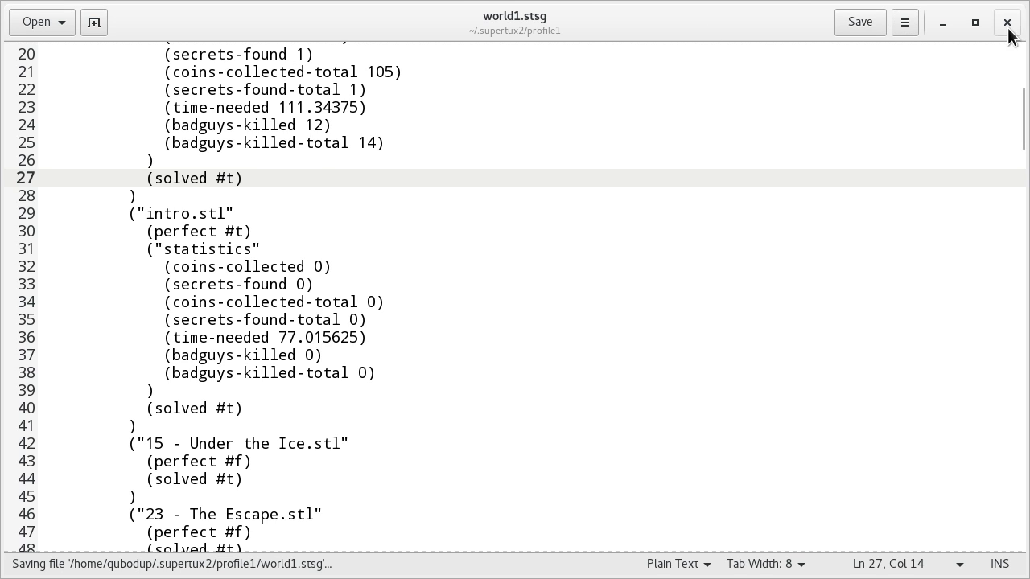
click(1007, 22)
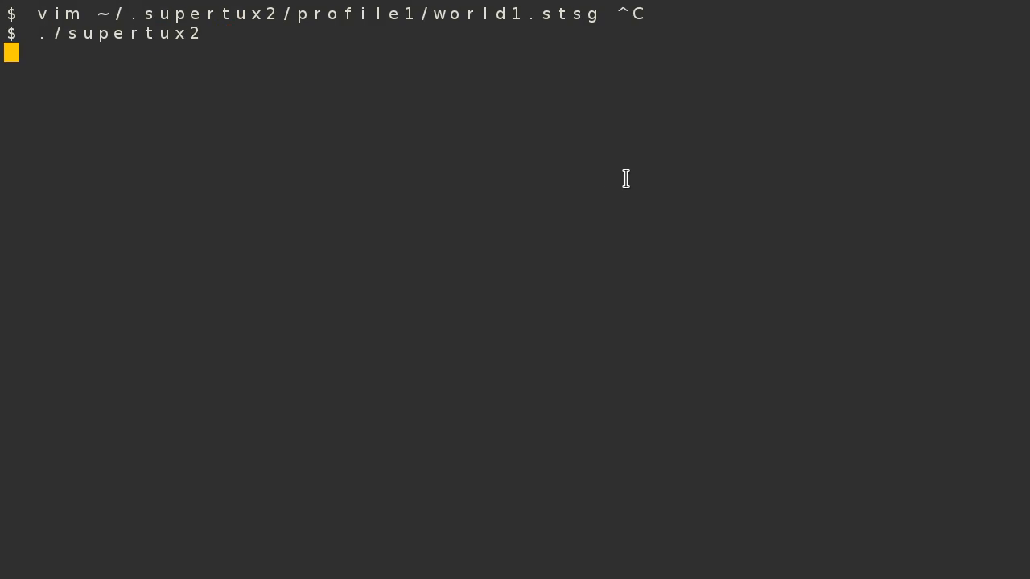
- Relaunch ./supertux2 and enter Story Mode to view the fully unlocked world map
key(Return)
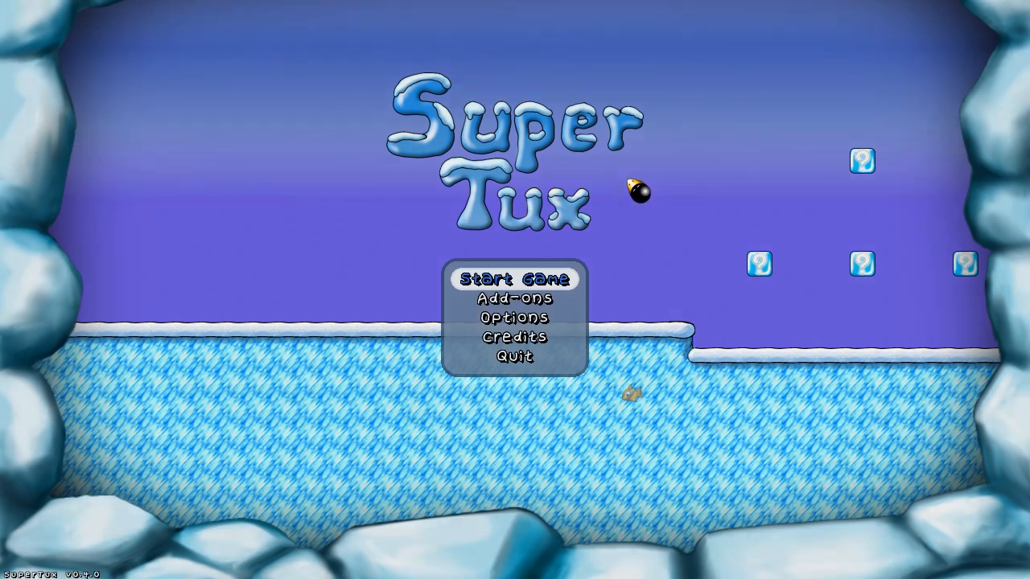
click(512, 280)
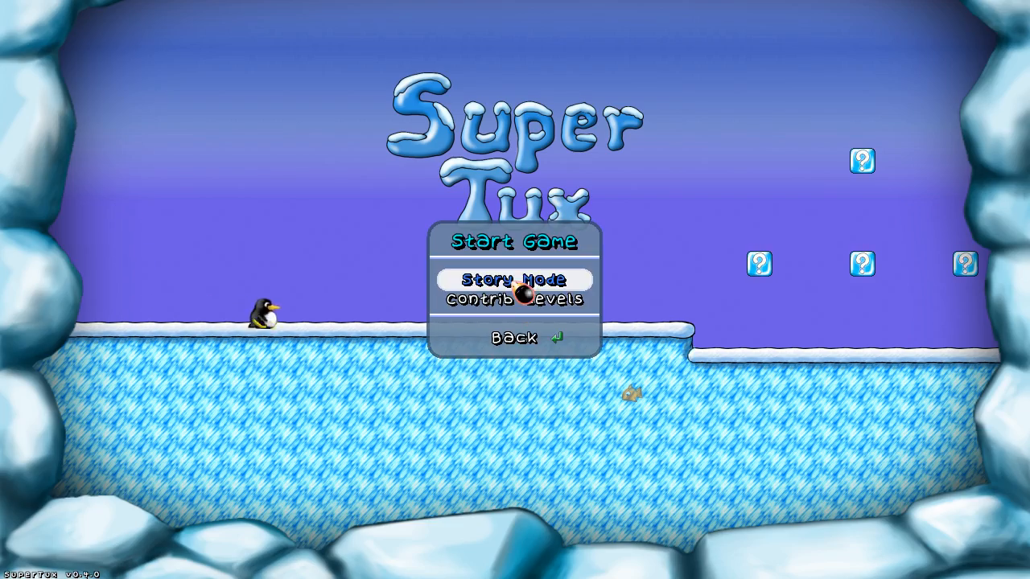
click(515, 280)
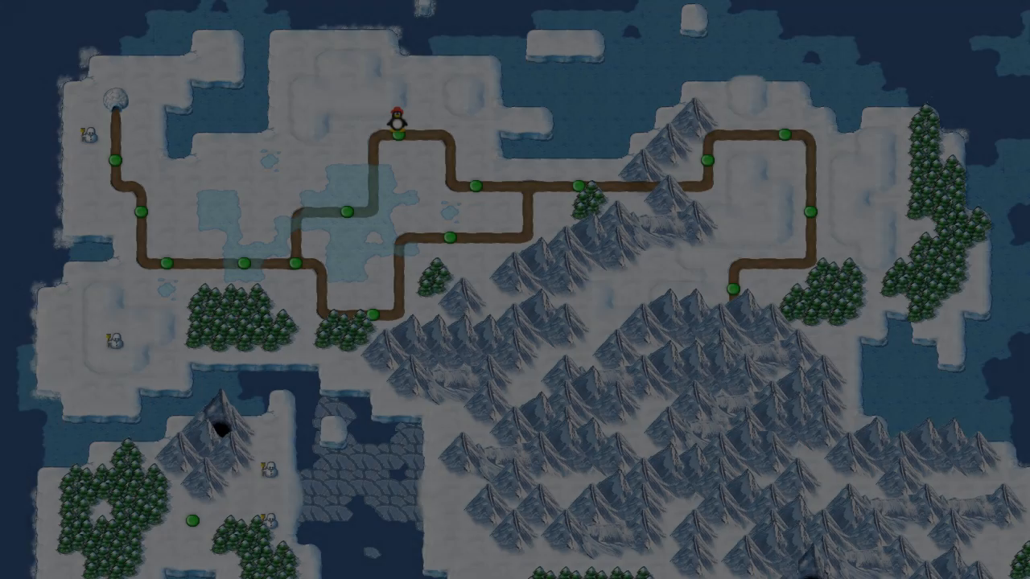